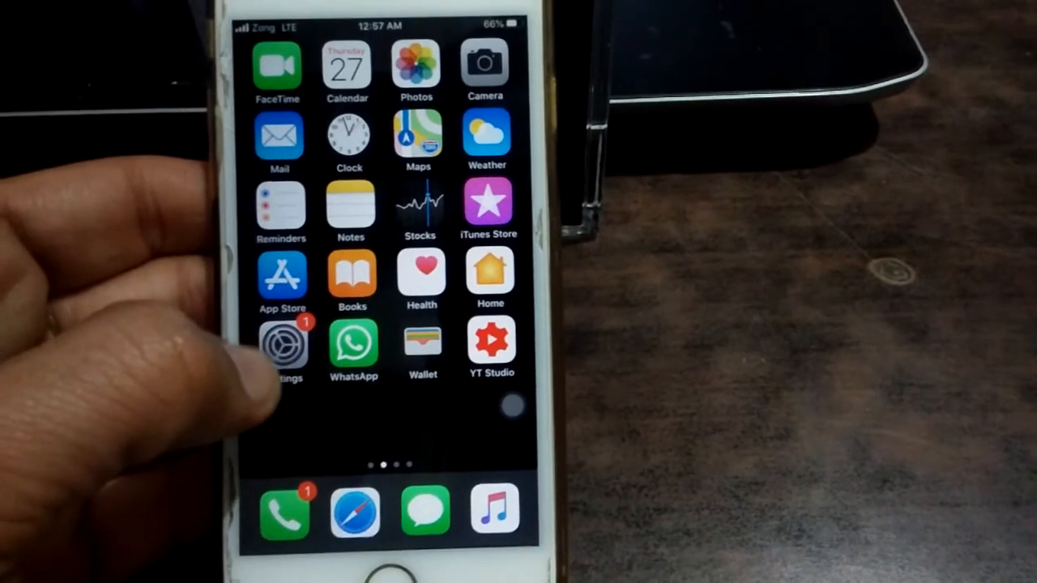
# Open Settings and view General > About to check the iOS software version.
pyautogui.click(281, 346)
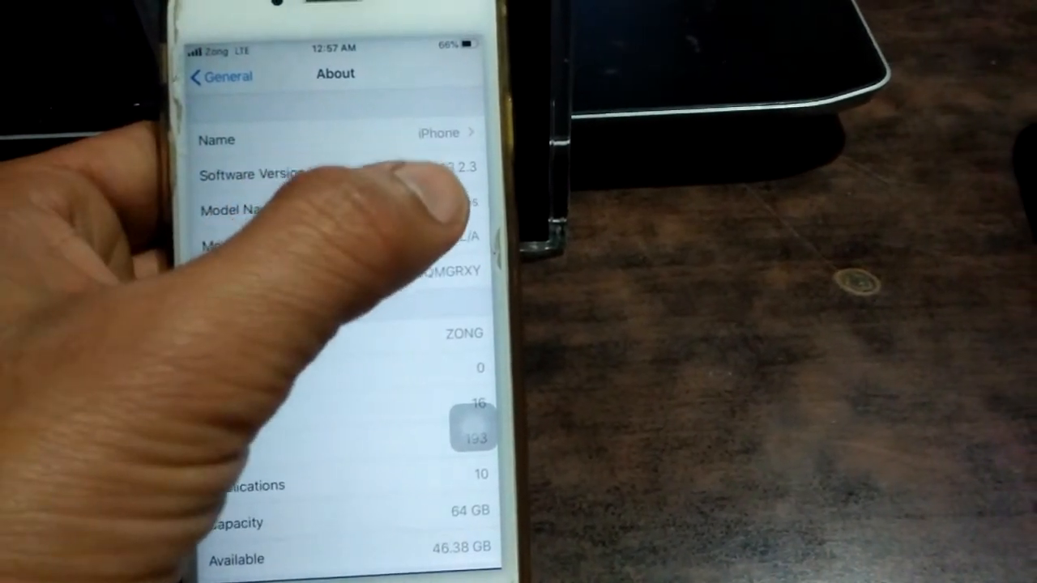
pyautogui.click(215, 74)
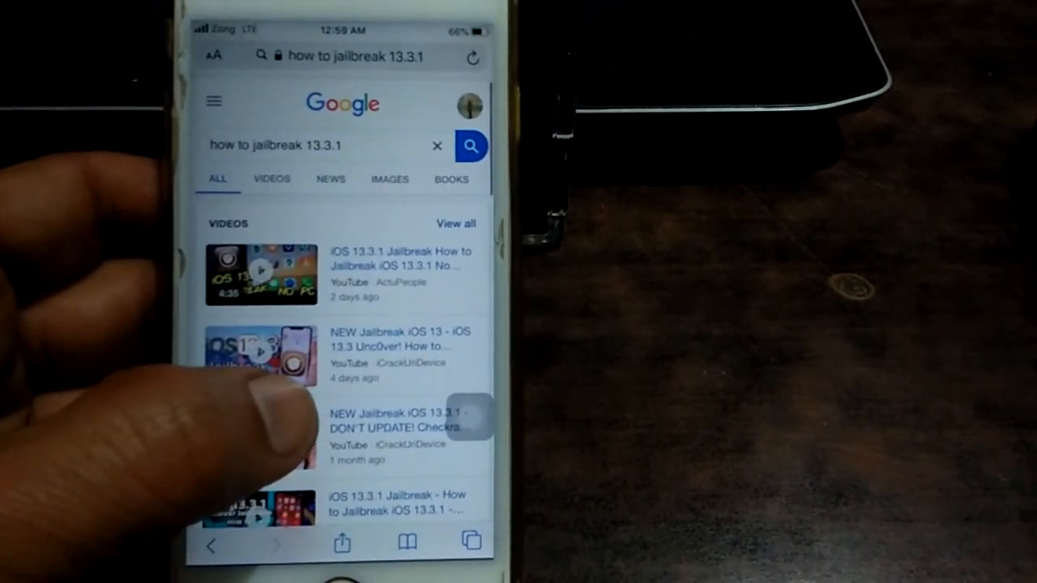
# Scroll the 'how to jailbreak 13.3.1' Google results down to the Pangu8 result.
pyautogui.scroll(-3)
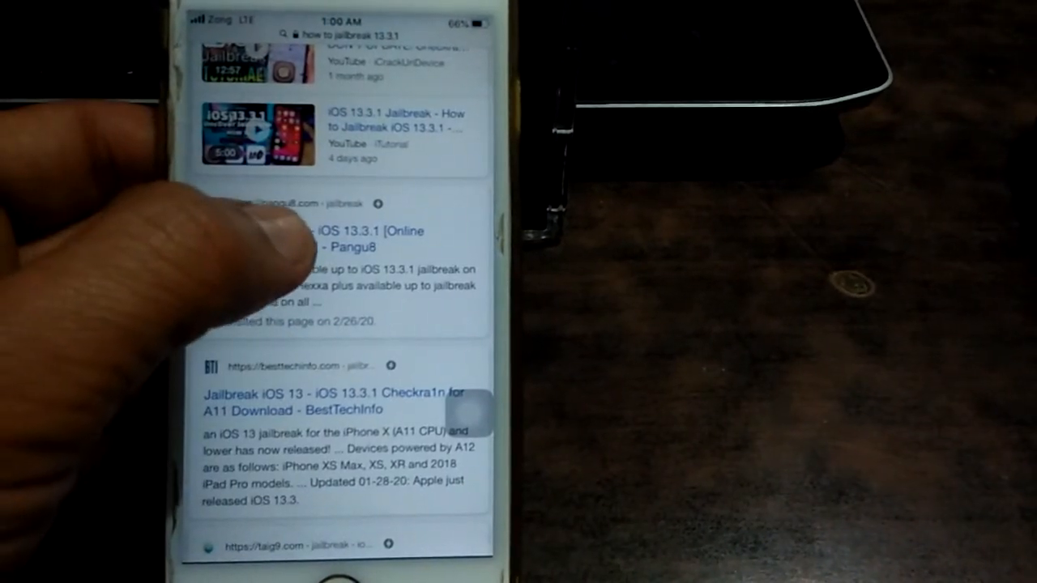
# Open the Pangu8 iOS 13.3.1 jailbreak page and go to the zJailbreak download page.
pyautogui.click(341, 239)
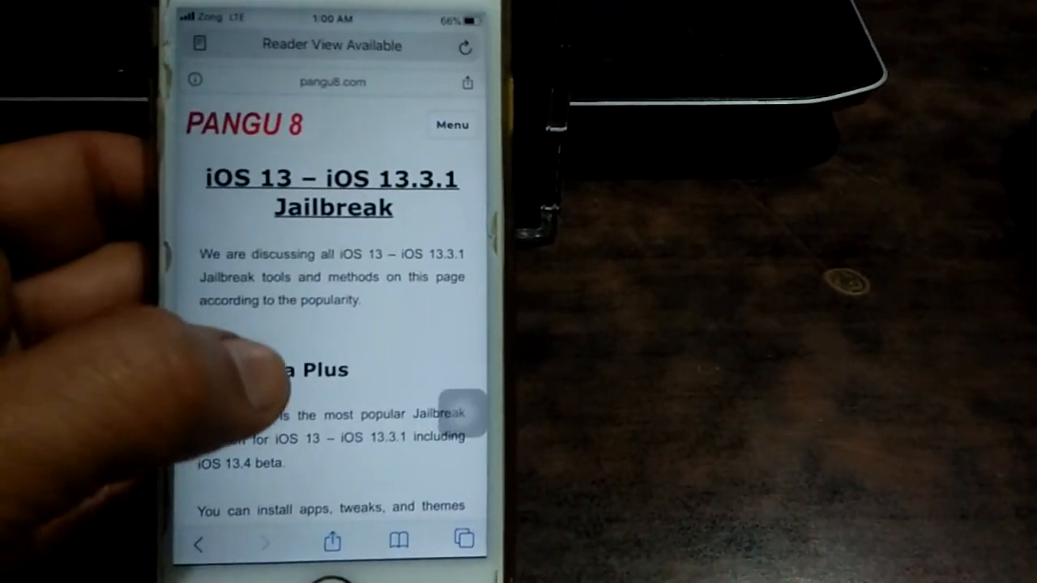
pyautogui.scroll(-3)
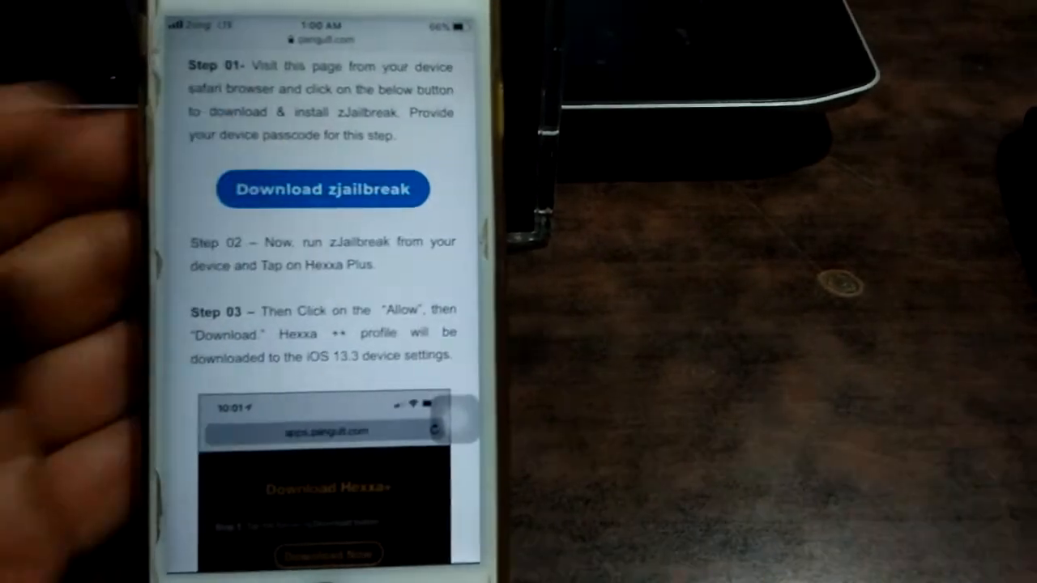
pyautogui.click(322, 189)
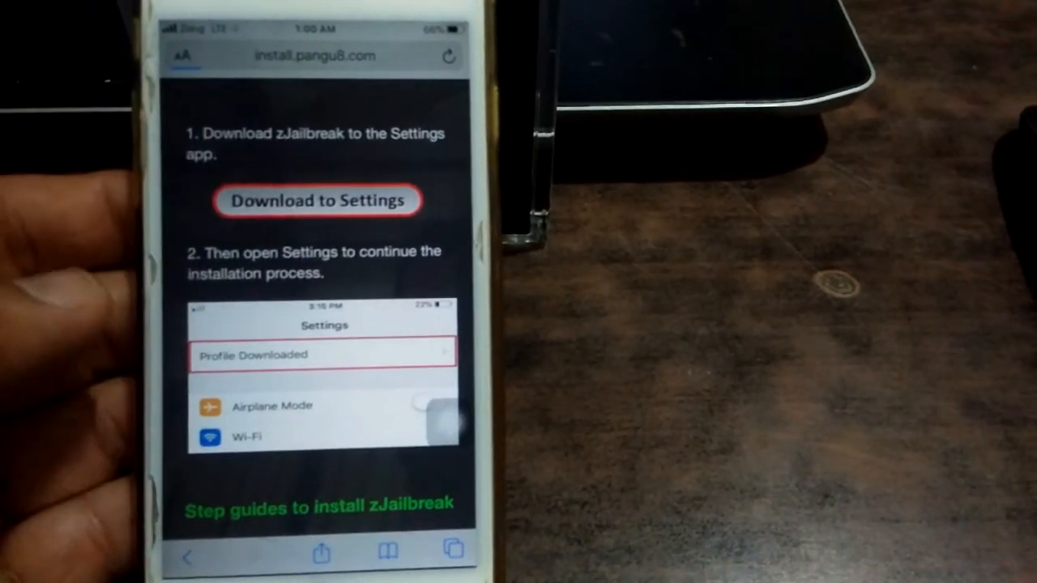
# Download the zJailbreak profile to Settings, allow it, and return home.
pyautogui.click(317, 200)
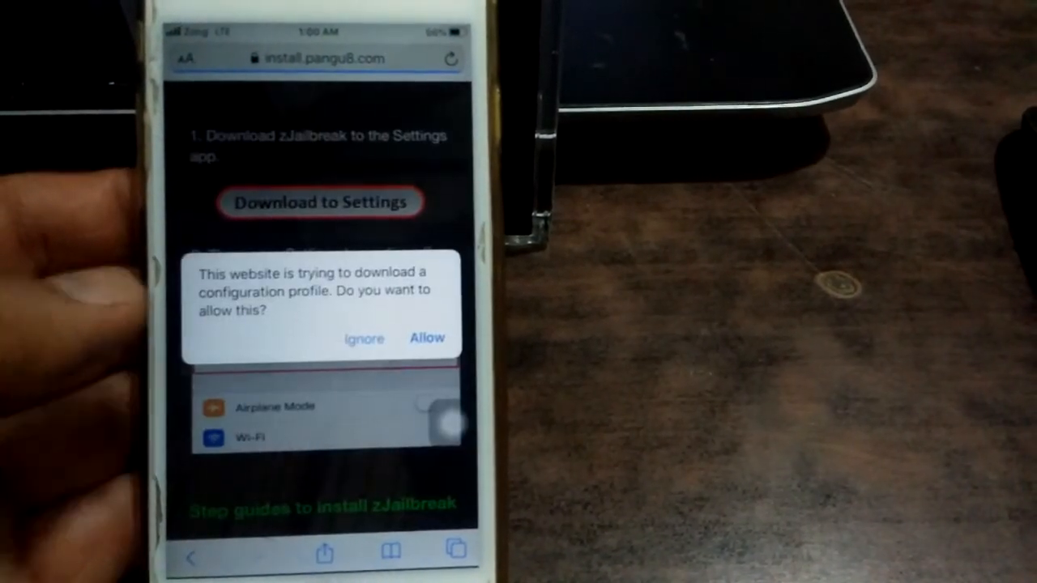
pyautogui.click(427, 338)
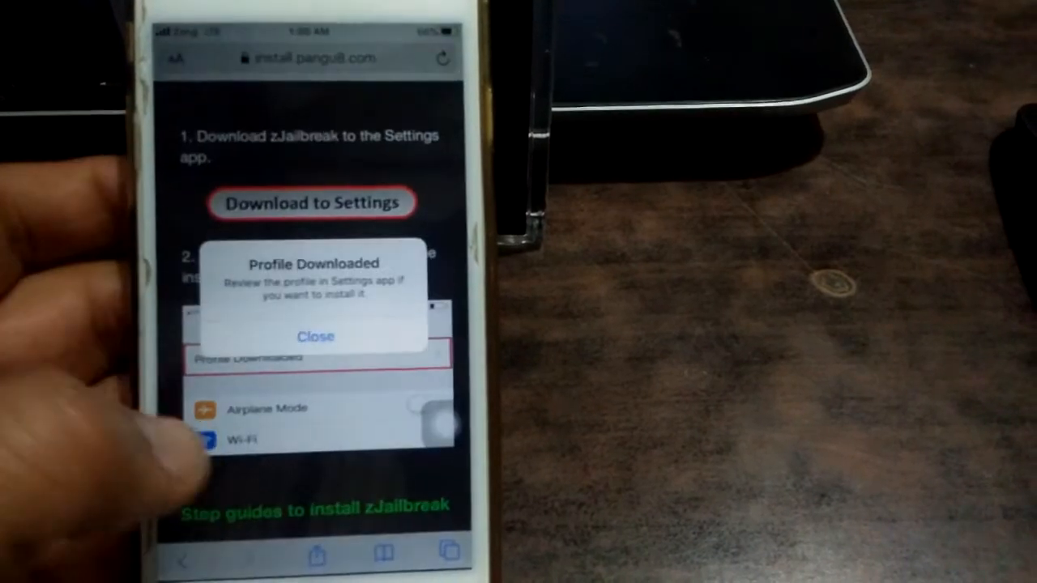
pyautogui.click(315, 337)
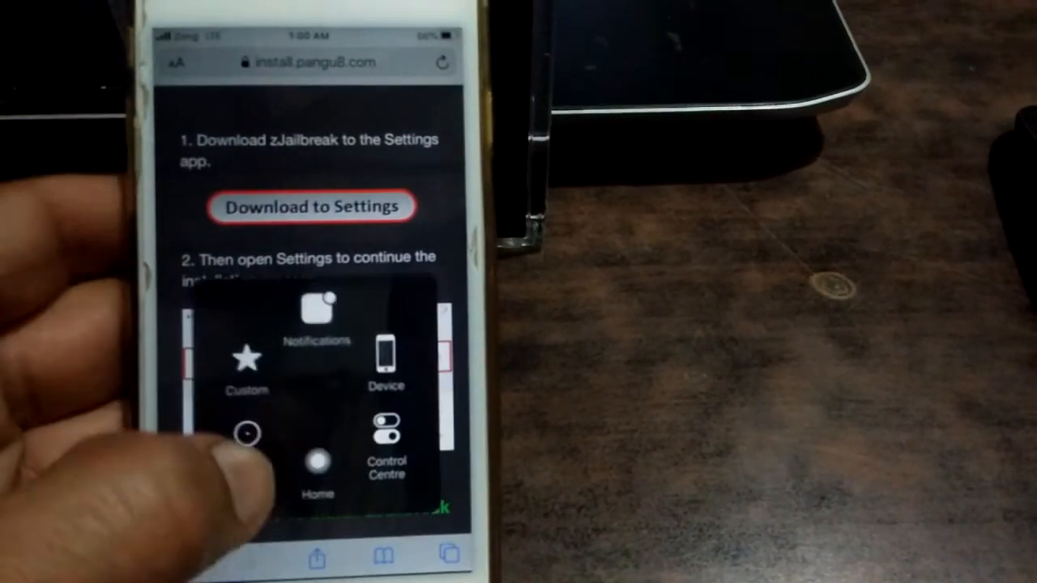
pyautogui.click(317, 466)
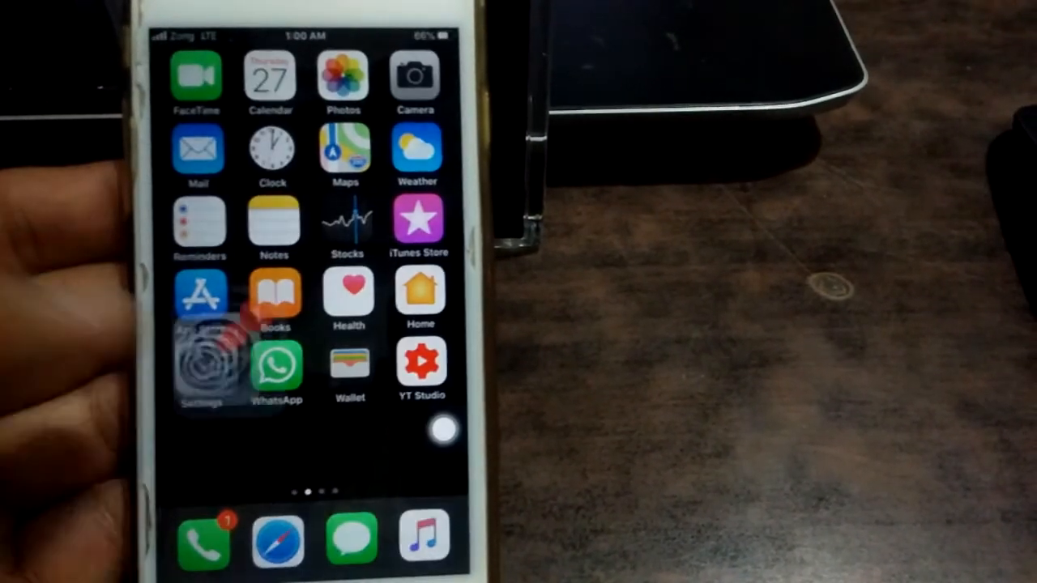
# Install the downloaded zJailbreak configuration profile from Settings and confirm with Done.
pyautogui.click(201, 365)
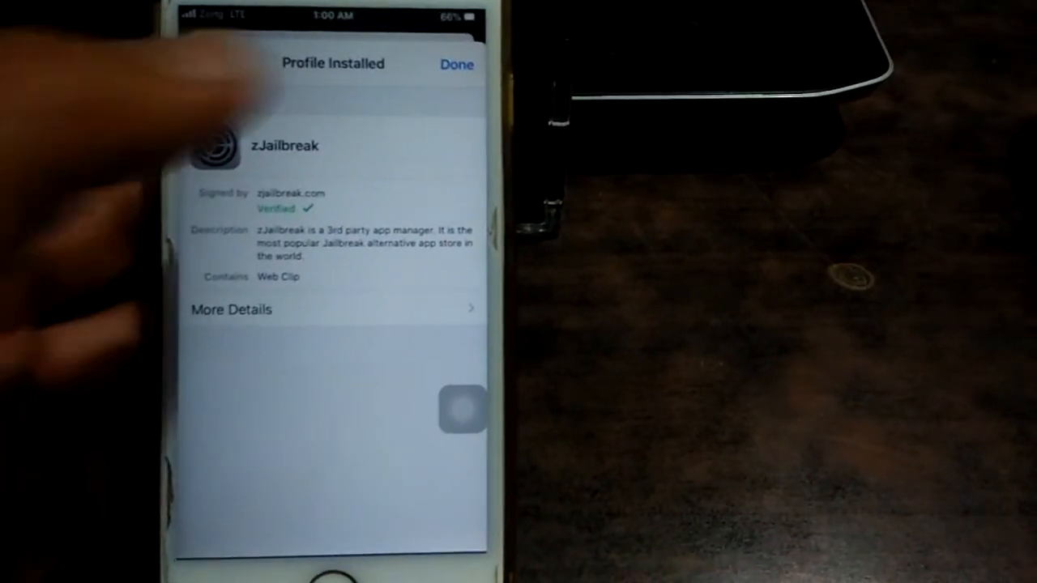
pyautogui.click(457, 64)
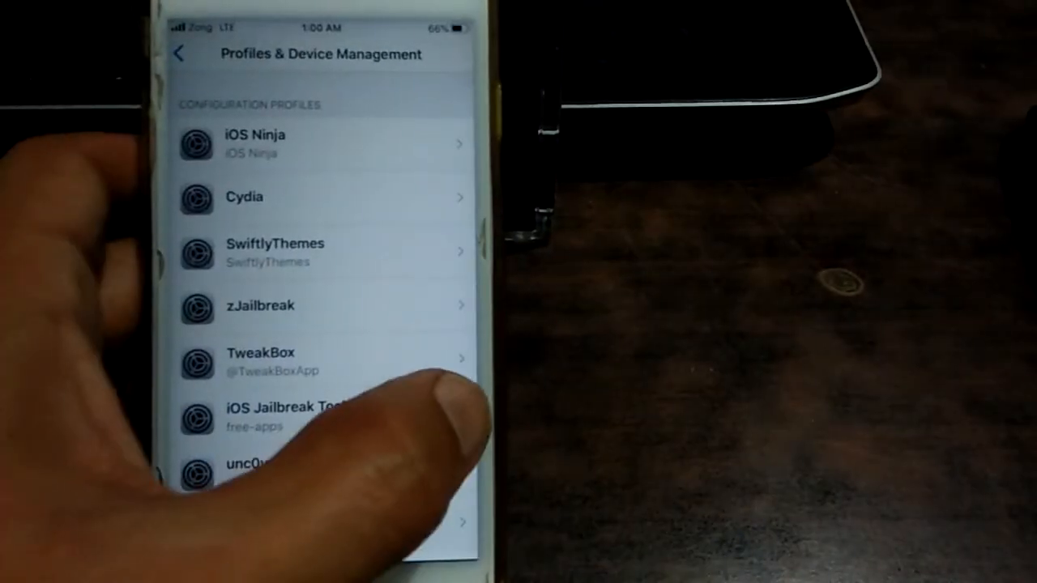